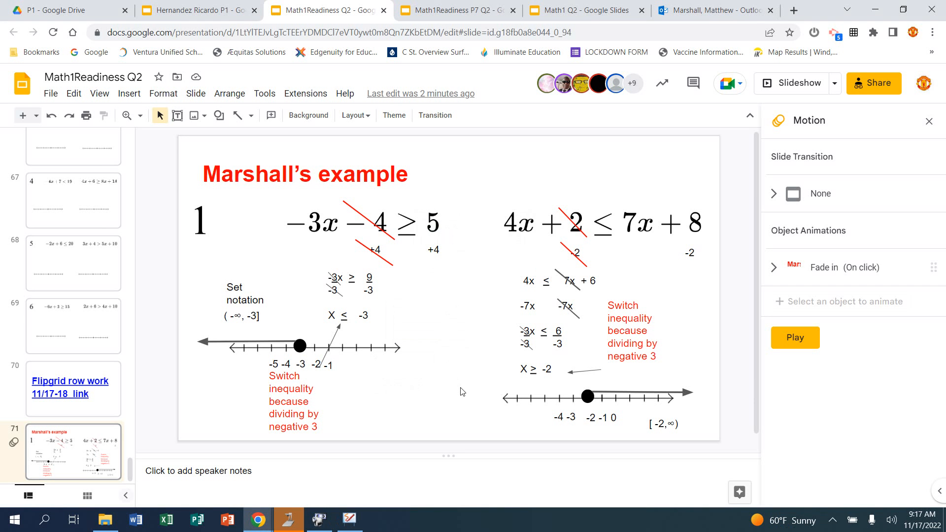
mouse_move(395, 407)
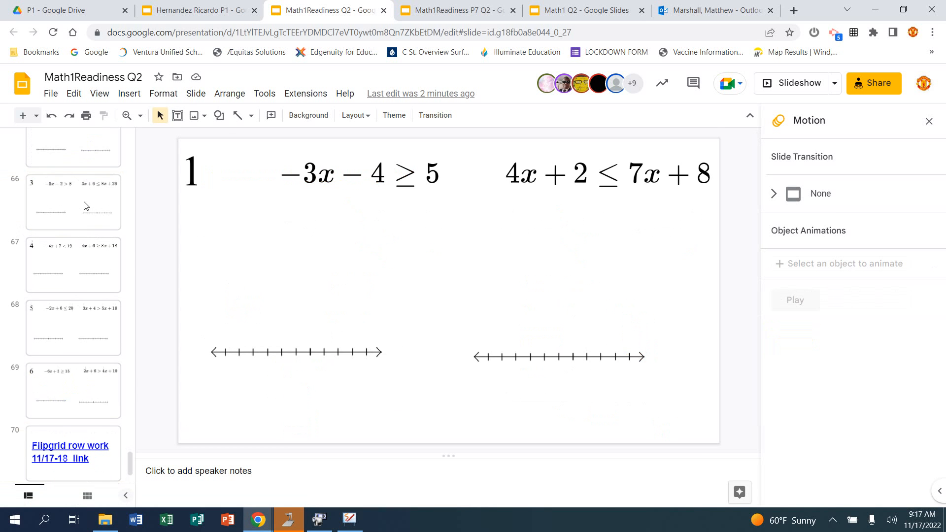
Step: Review the Marshall's example slide, then switch to the Flip topic page
click(71, 452)
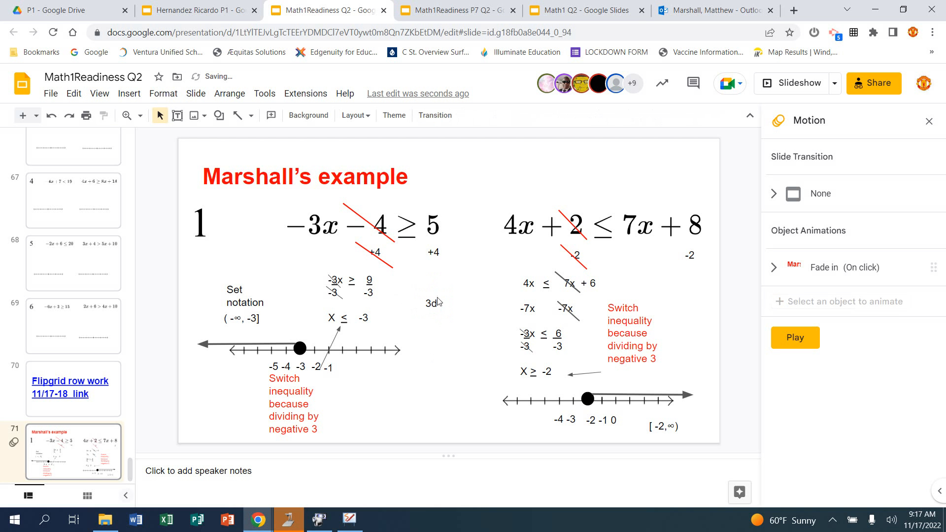
click(433, 302)
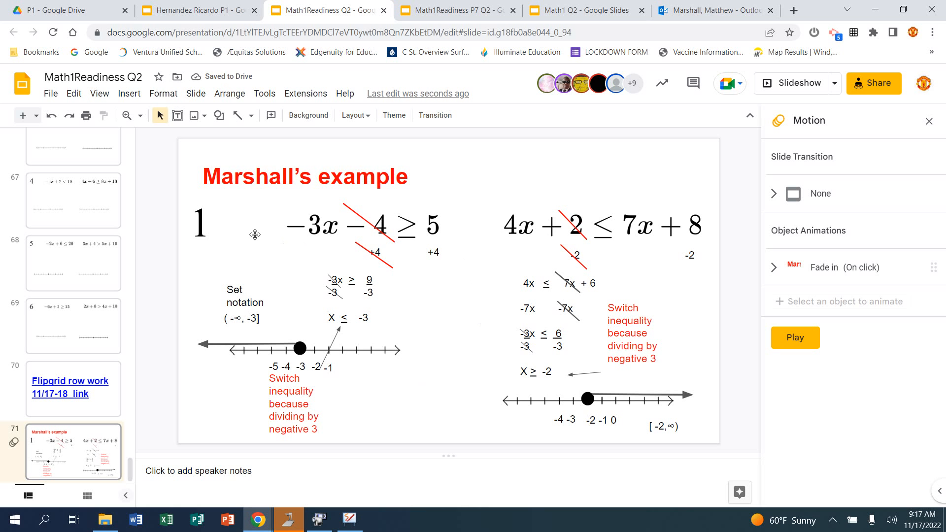
mouse_move(369, 264)
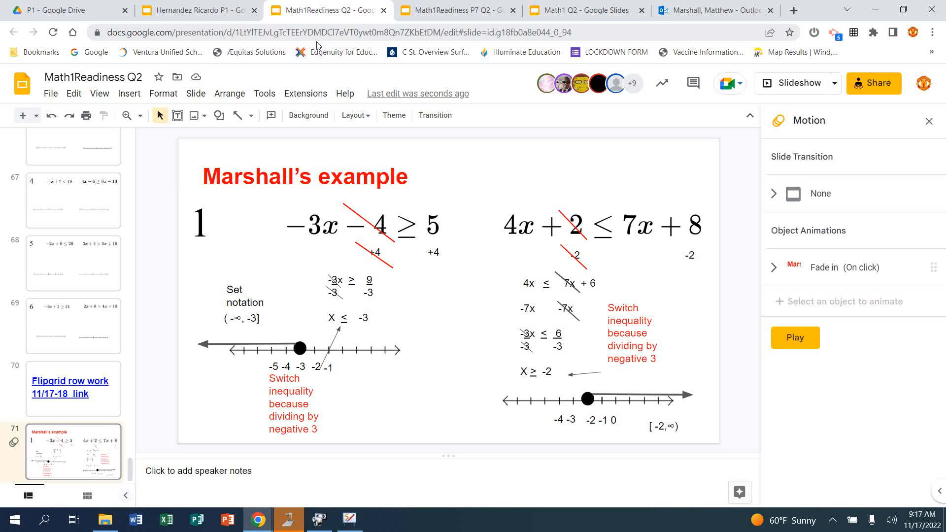
click(73, 389)
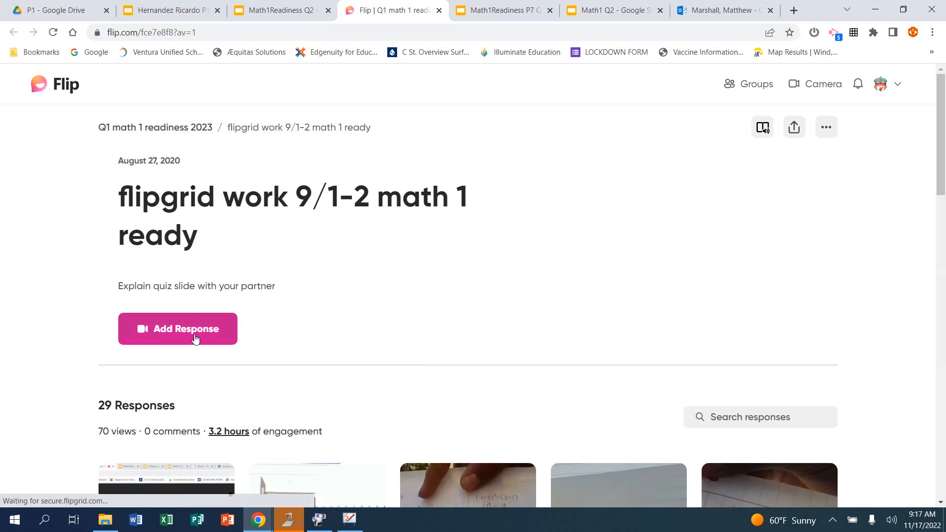
Step: Start a new response on the topic and set it to Record screen instead of camera
click(177, 329)
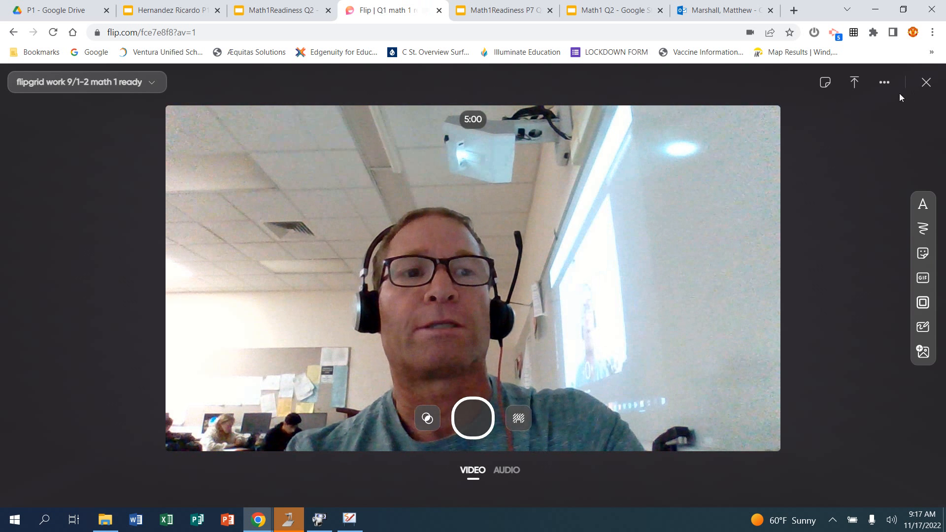
click(883, 83)
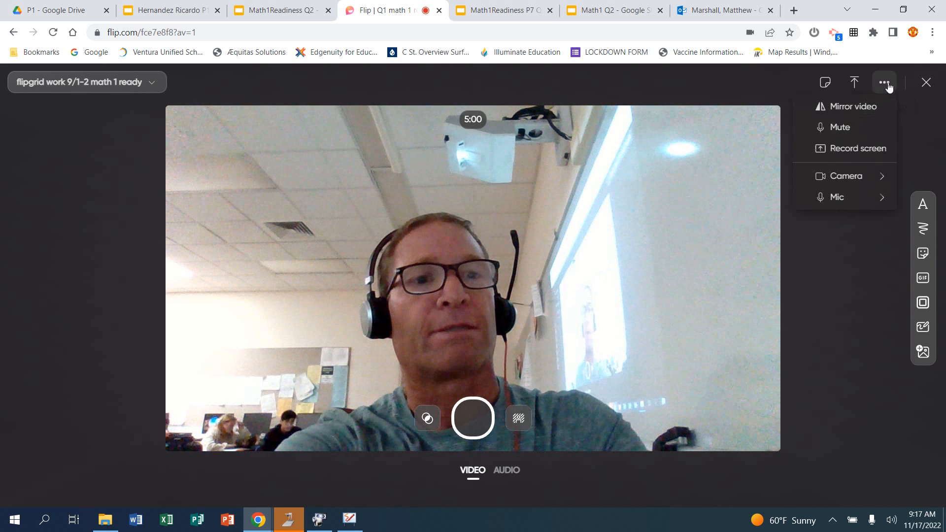
click(857, 148)
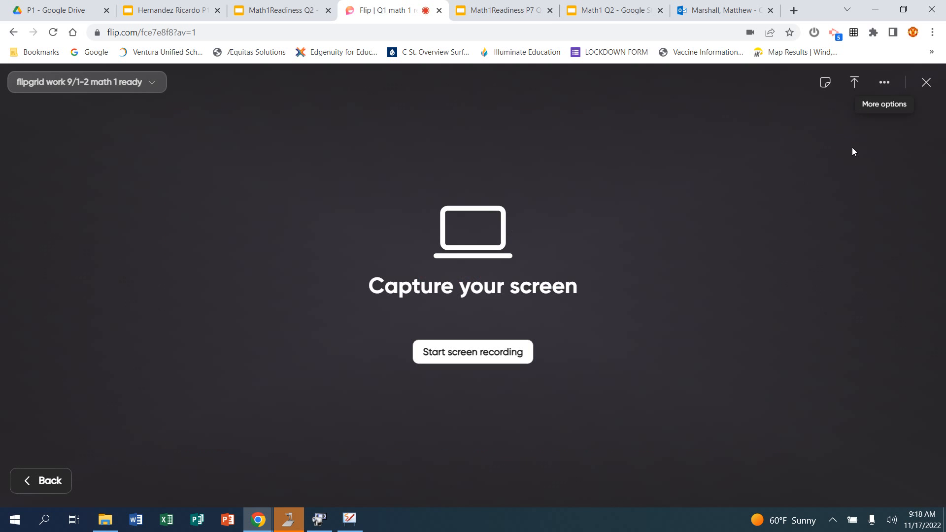
mouse_move(563, 281)
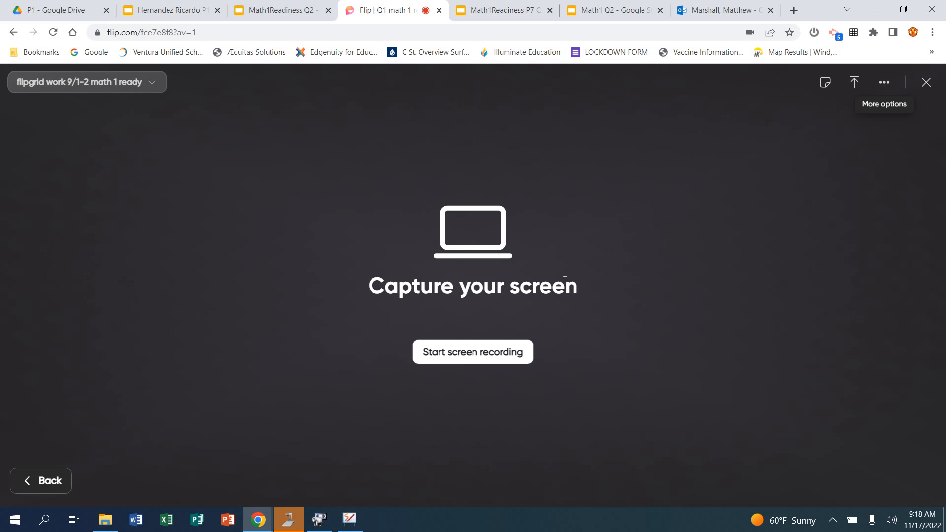
Step: Start recording the Entire Screen and switch to the slides to explain them
click(472, 352)
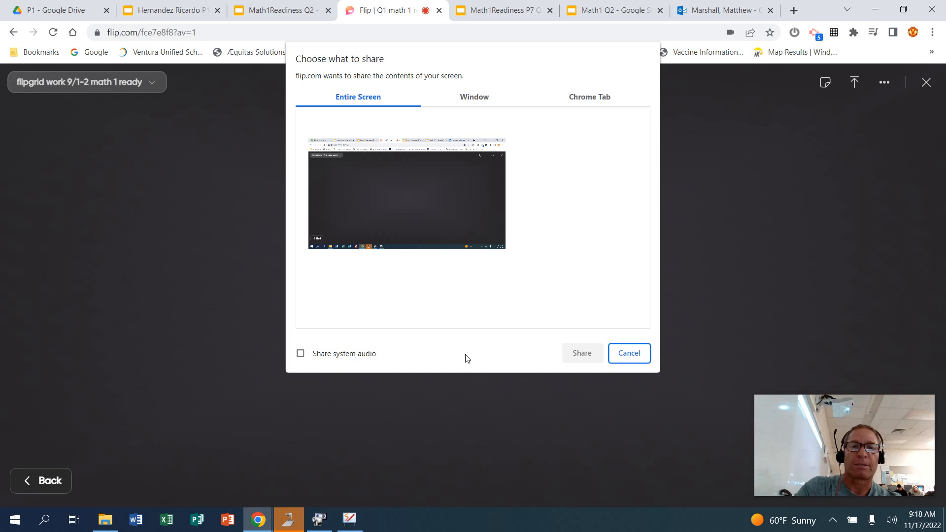
click(406, 193)
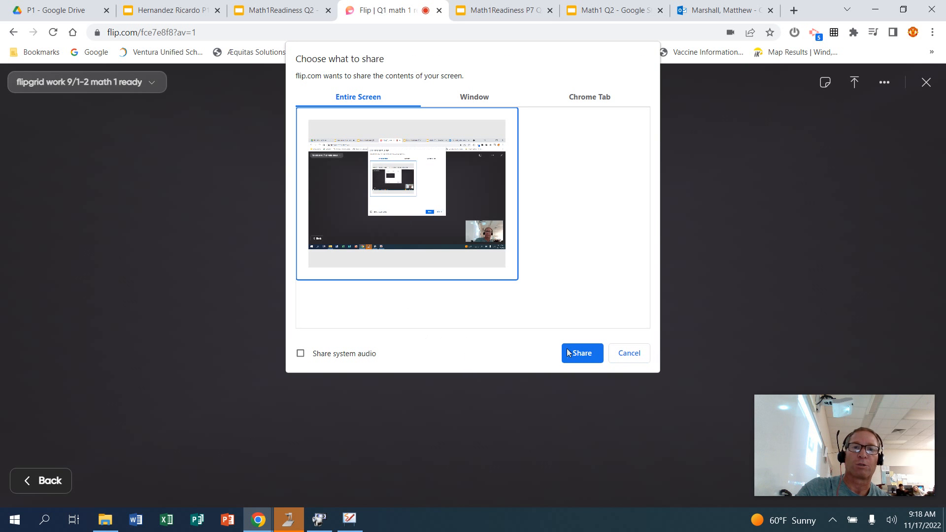
click(580, 353)
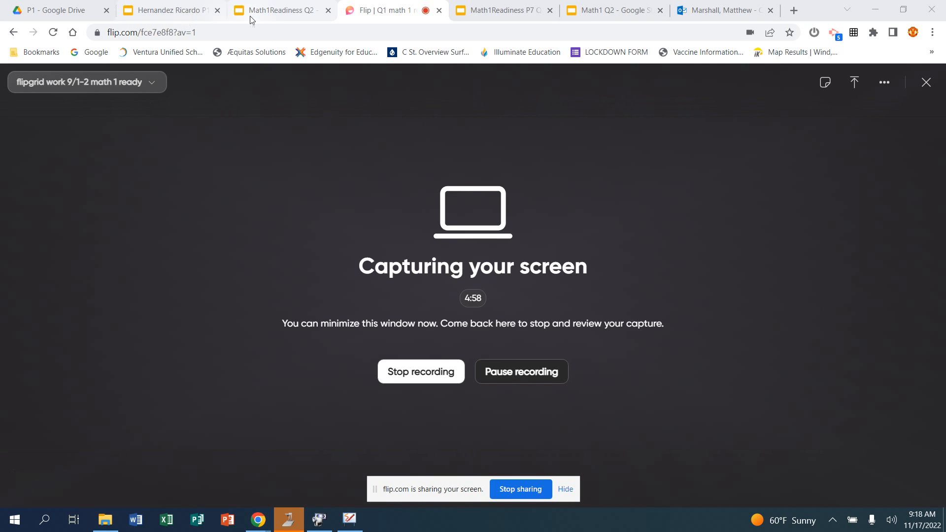
click(278, 10)
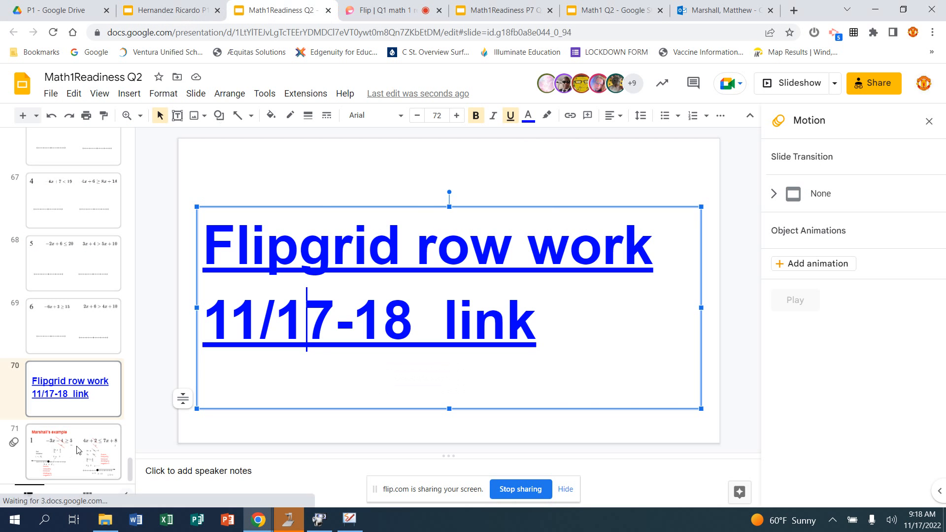
Step: Talk through the Marshall's example slide, then return to Flip to review the recording
click(73, 452)
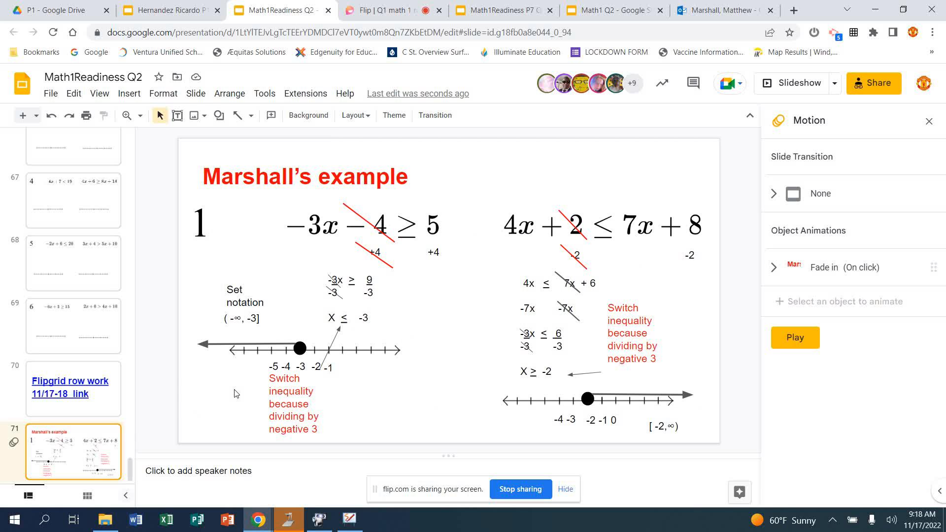
mouse_move(328, 382)
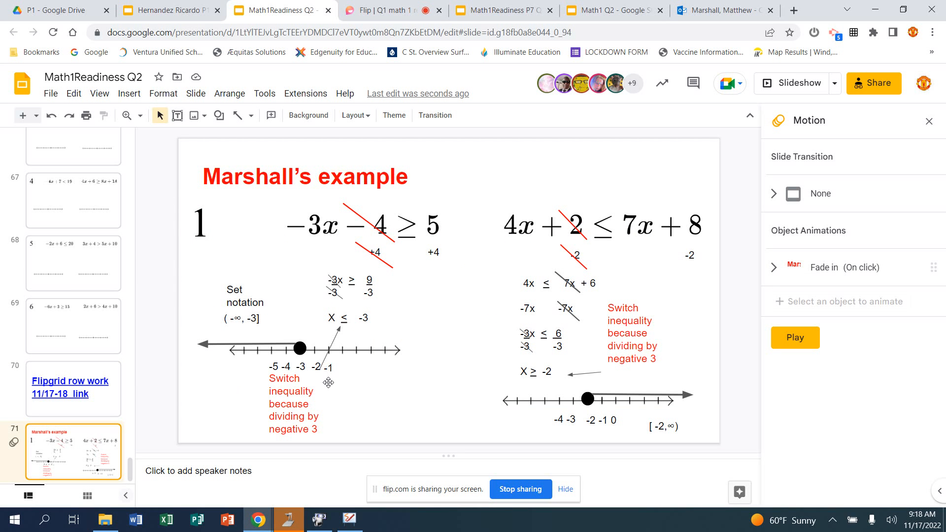
mouse_move(339, 258)
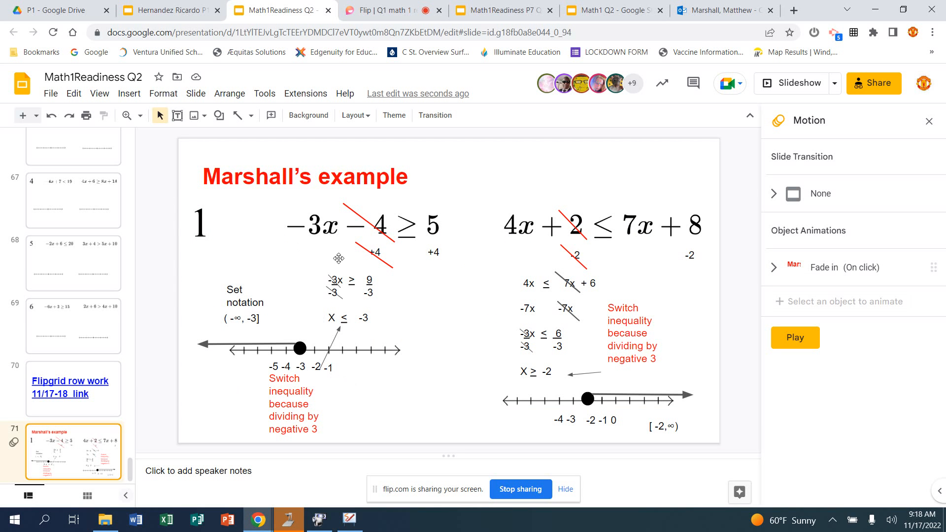
mouse_move(403, 265)
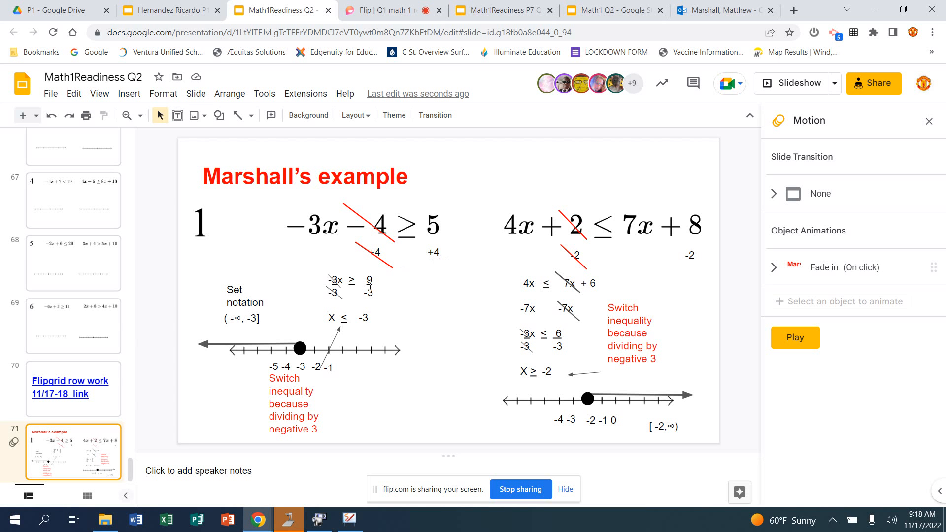
mouse_move(346, 325)
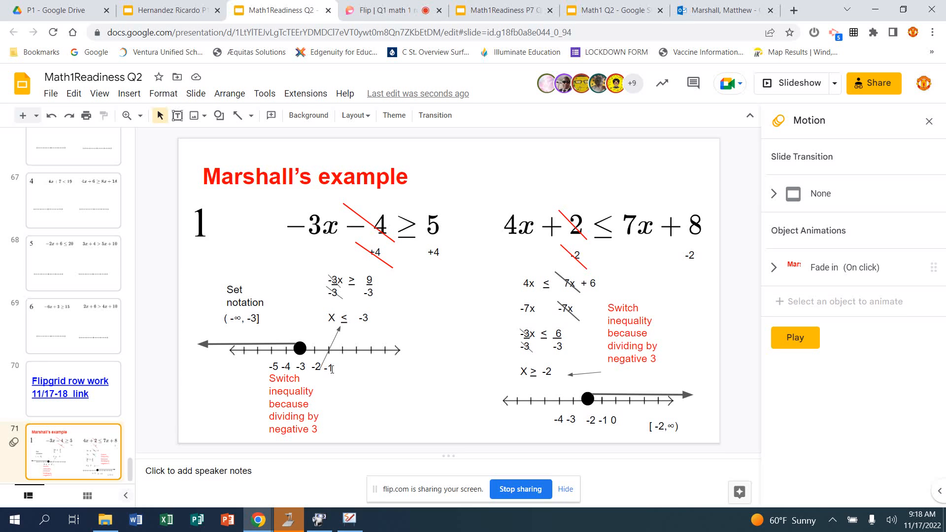
mouse_move(347, 410)
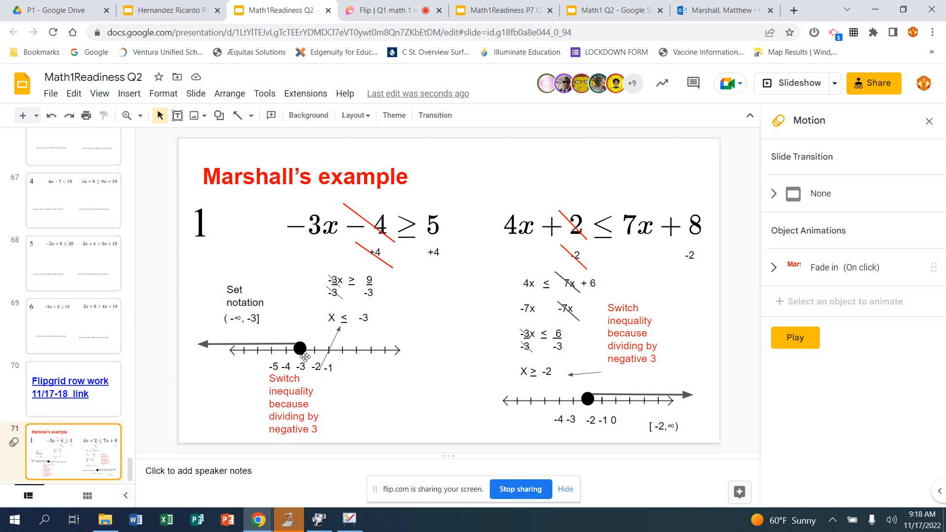
mouse_move(354, 330)
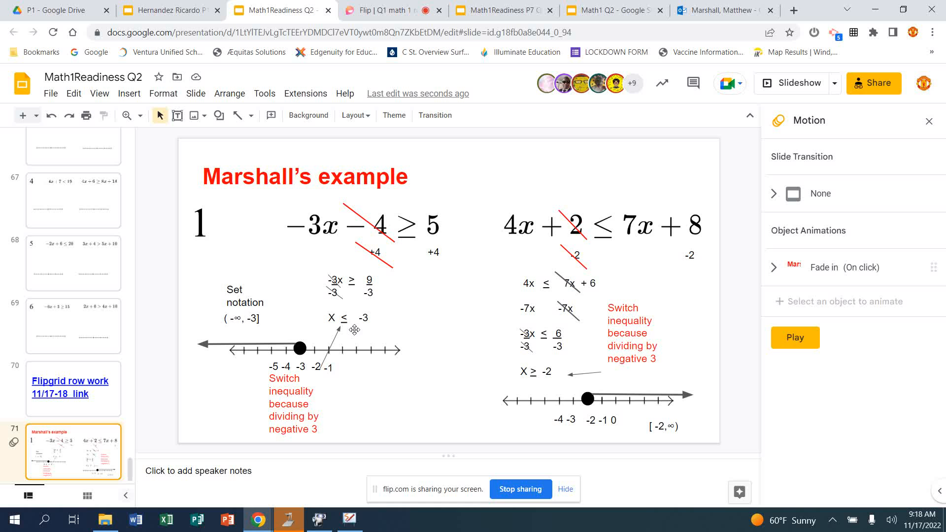
mouse_move(423, 328)
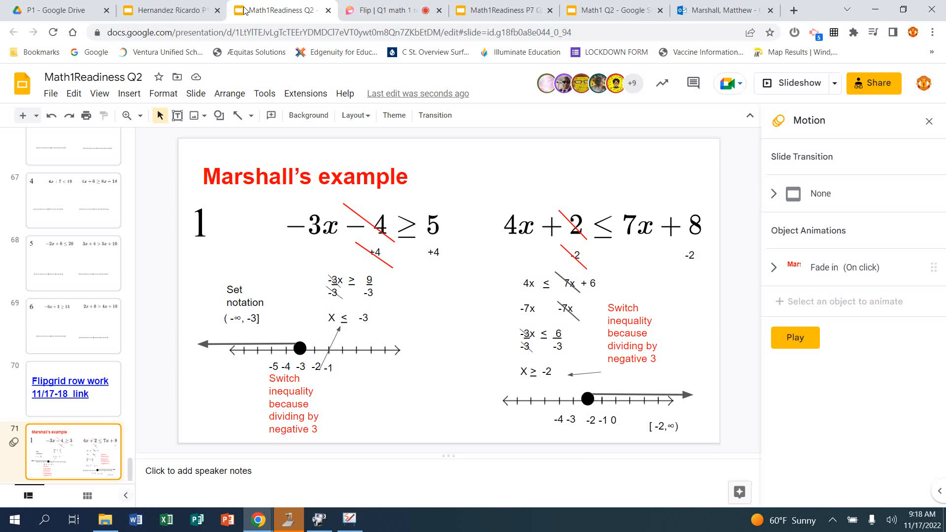
click(392, 10)
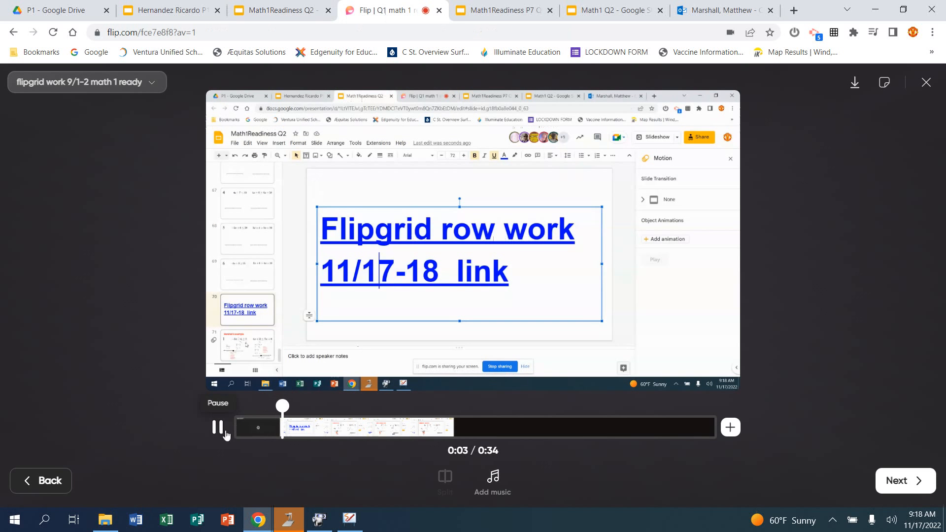
Step: Pause the 34-second recording preview and advance to the post step
click(220, 427)
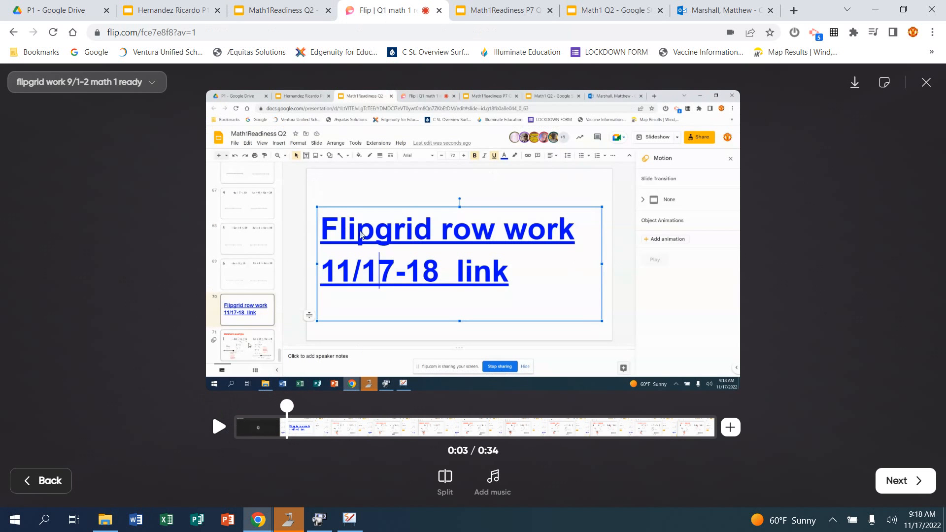
mouse_move(622, 212)
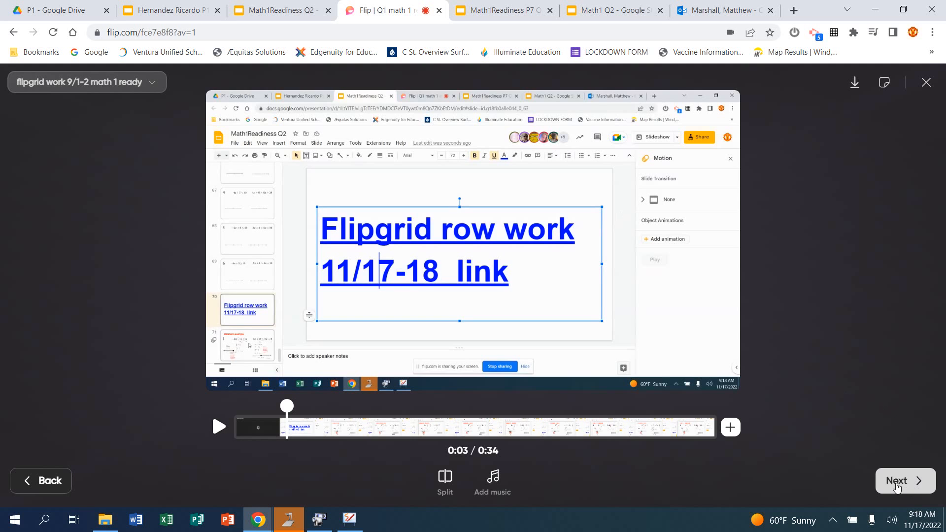
click(897, 481)
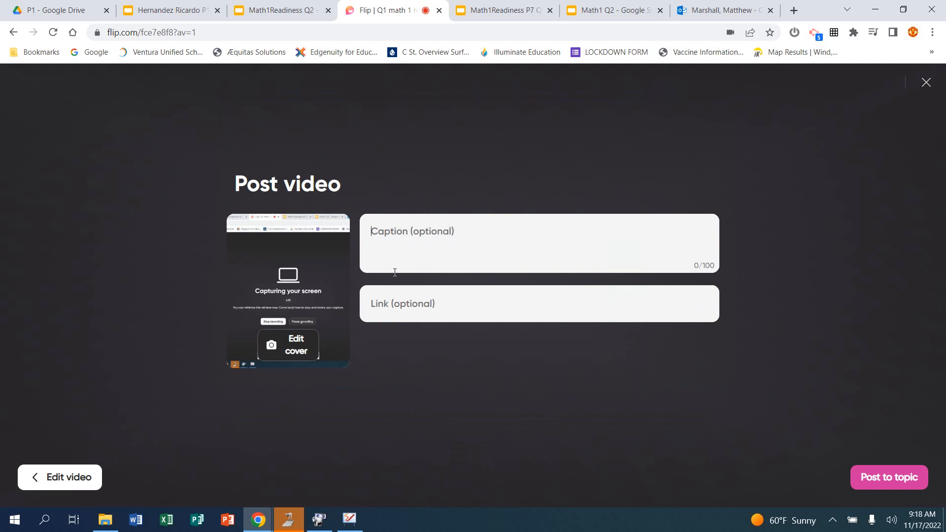
Step: Caption the response 'Marshall row example'
text(Marshall)
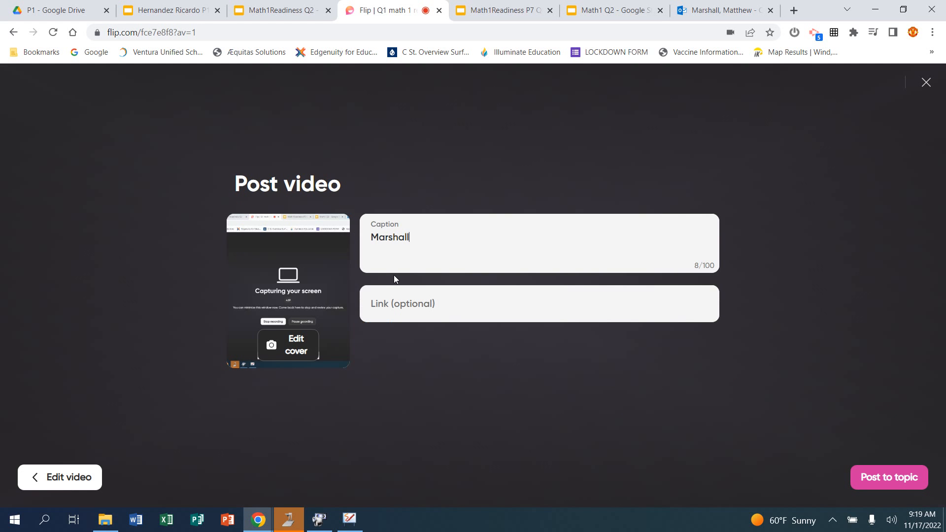
text(exa[;)
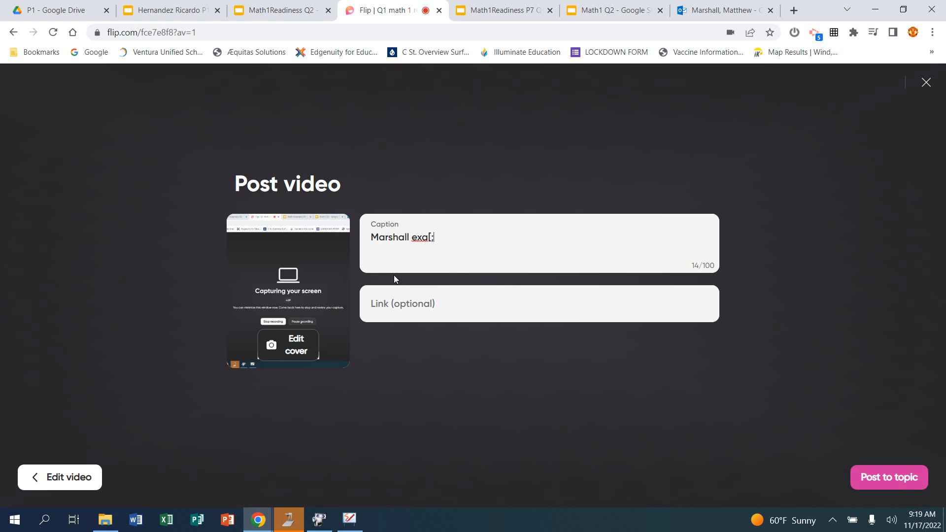
text(row)
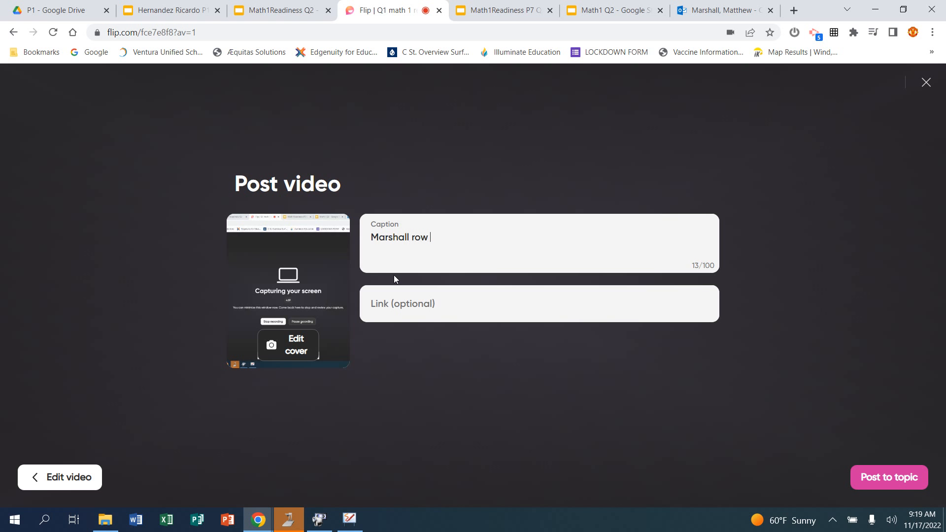
text(exa[)
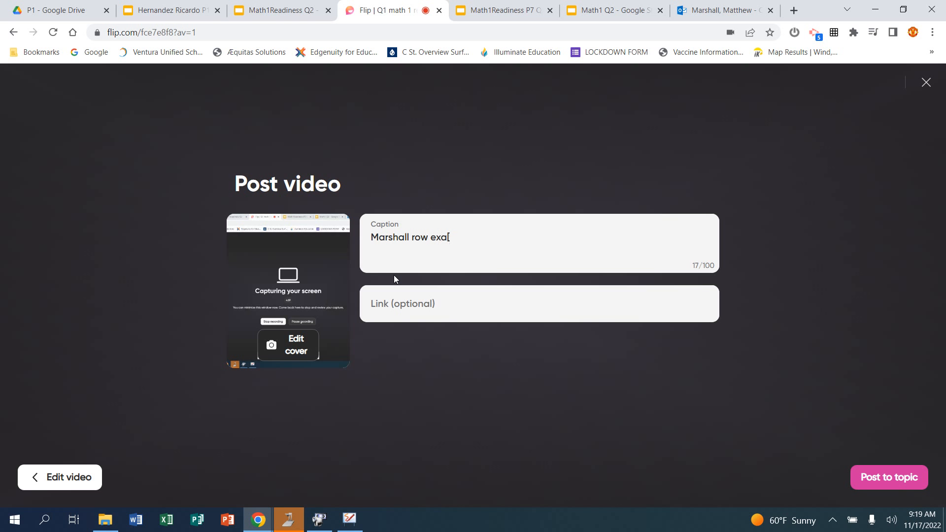
text(mple)
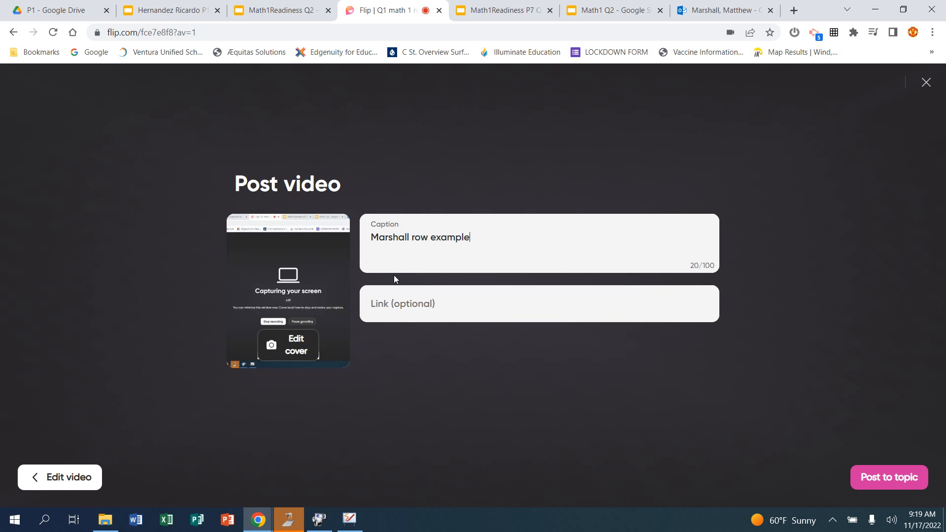
Step: Post the video to the topic and view it first among the 30 responses
click(887, 477)
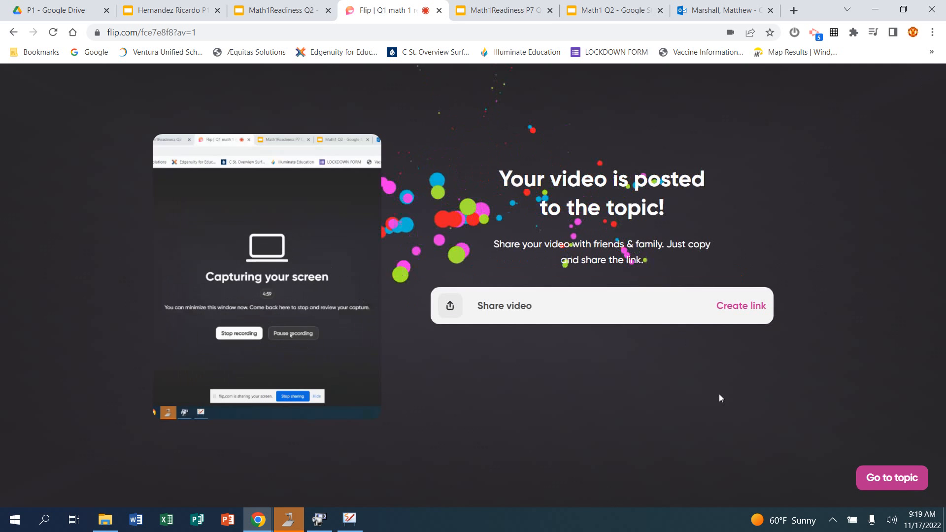
click(892, 478)
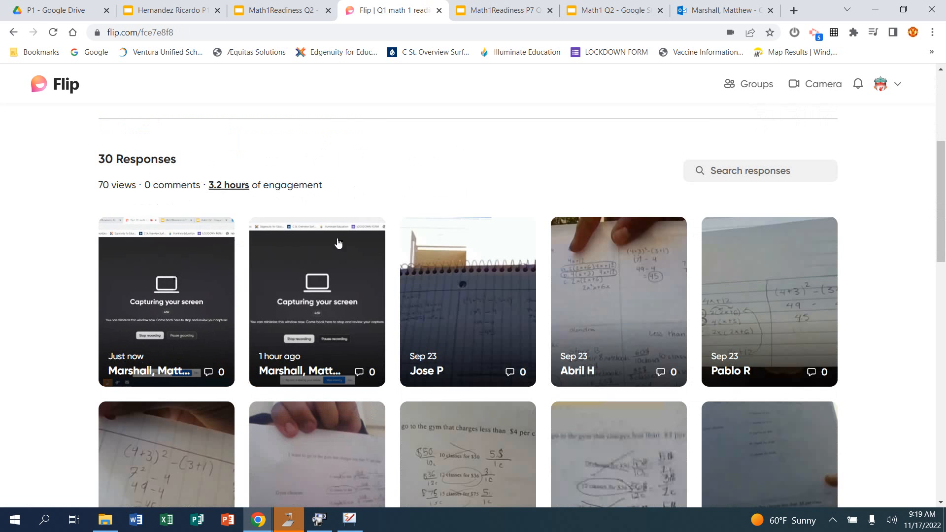
click(320, 520)
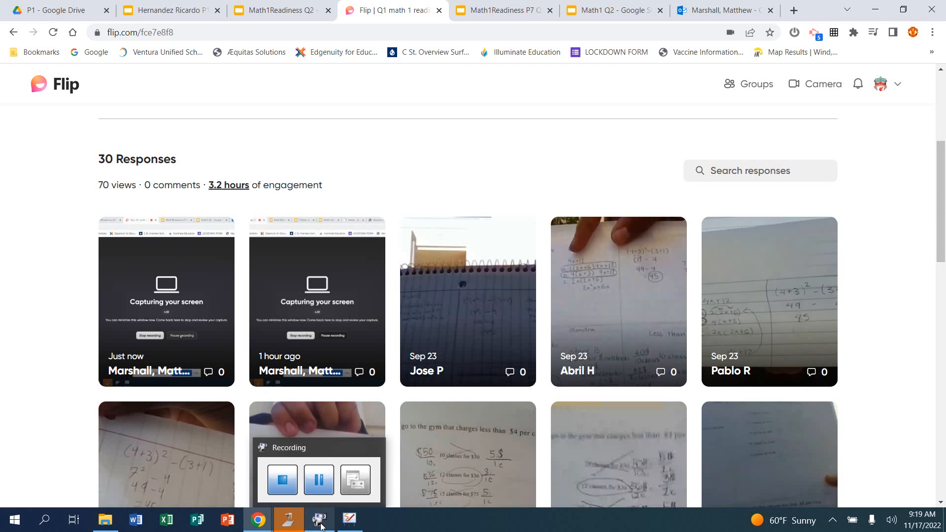